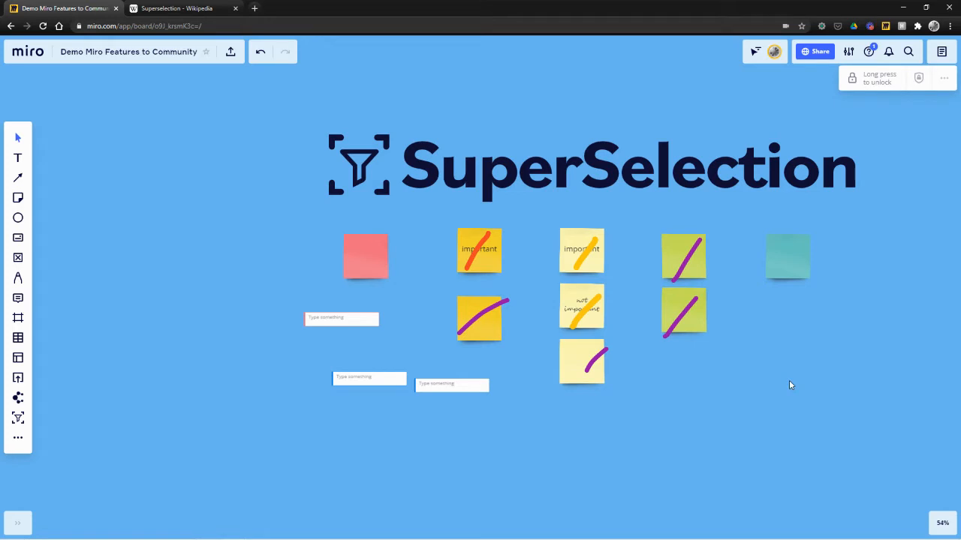
mouse_move(773, 378)
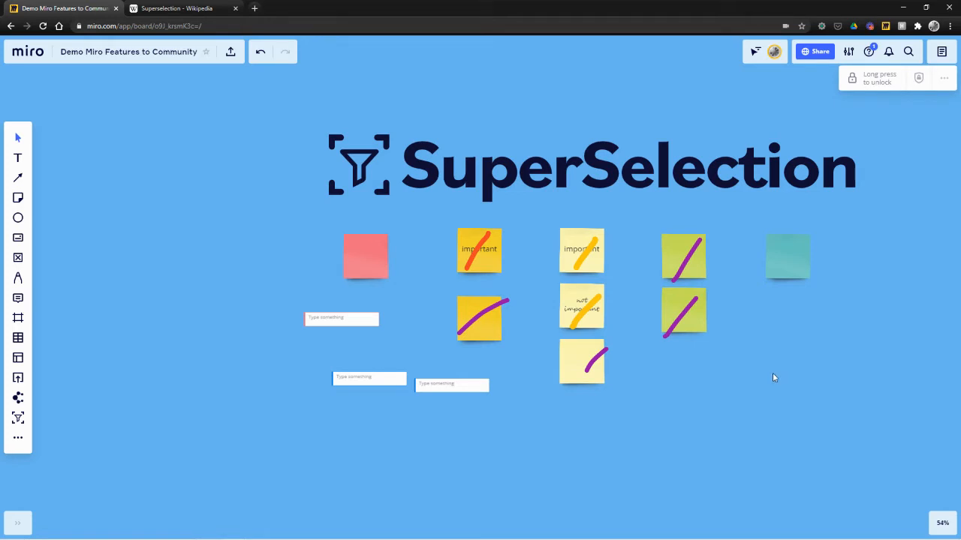
mouse_move(561, 364)
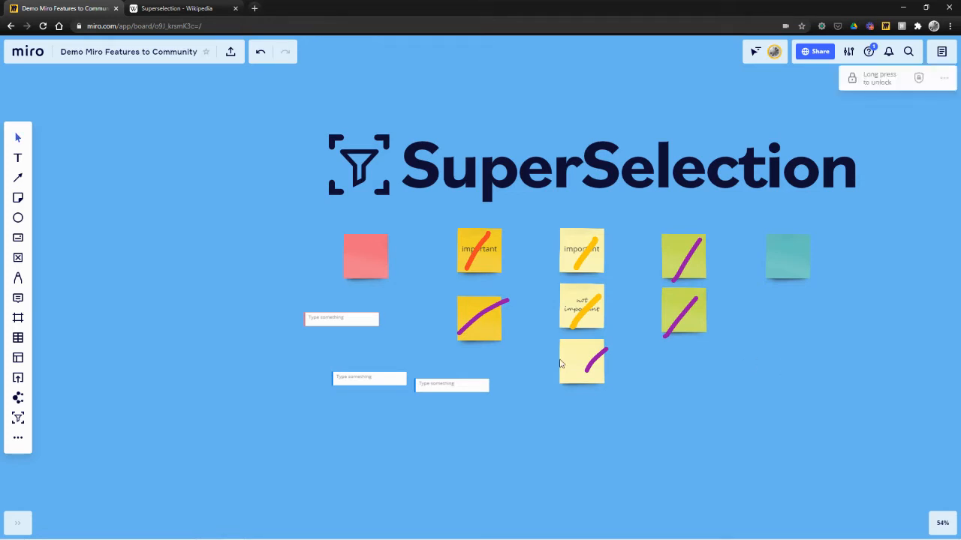
Step: Erase the purple and other colored pen strokes from the sticky notes
left_click(481, 319)
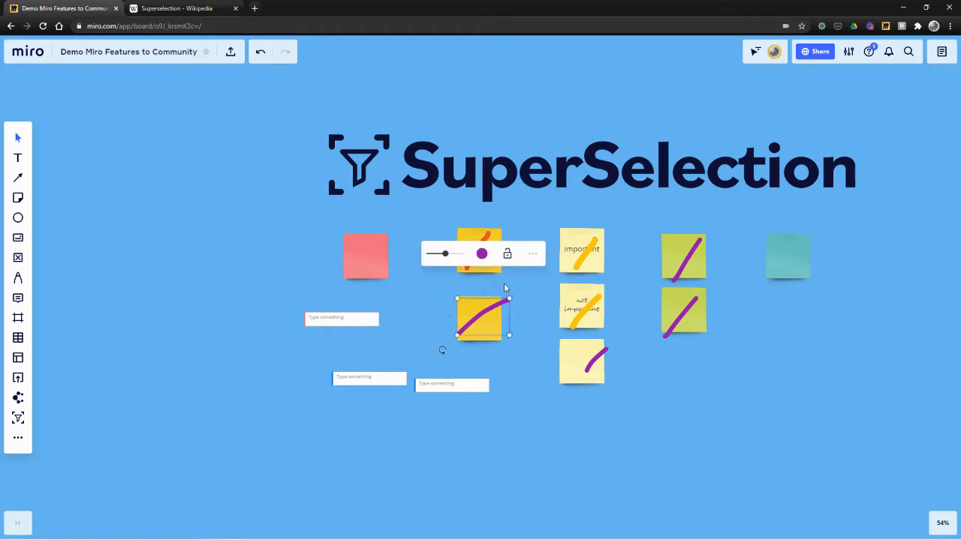
left_click(620, 259)
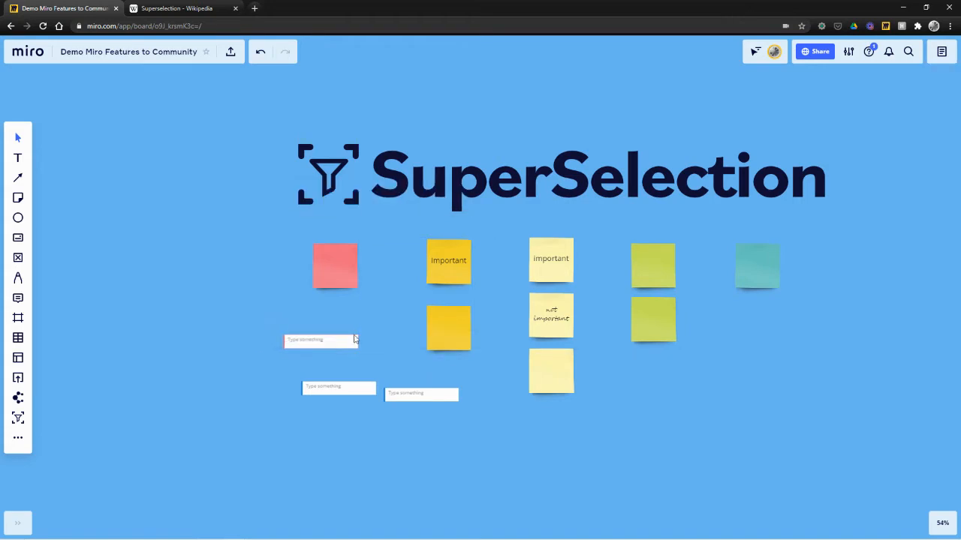
Step: Clear the current selection and drag-select all twelve sticky notes and cards
left_click(448, 261)
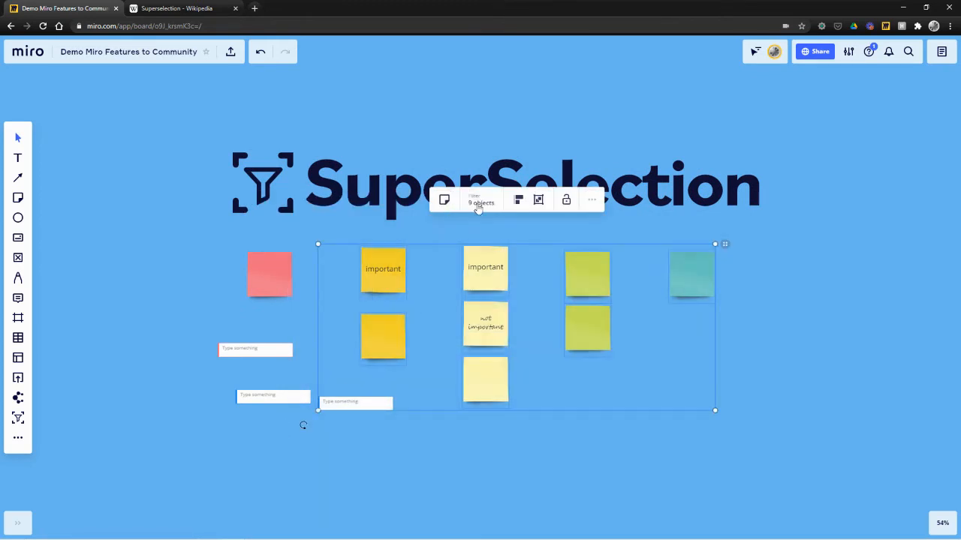
left_click(481, 203)
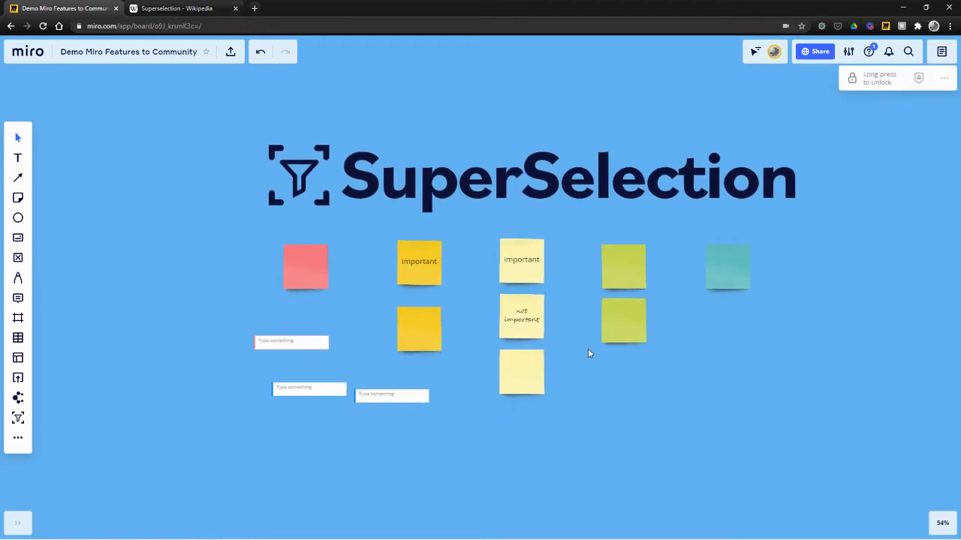
mouse_move(735, 210)
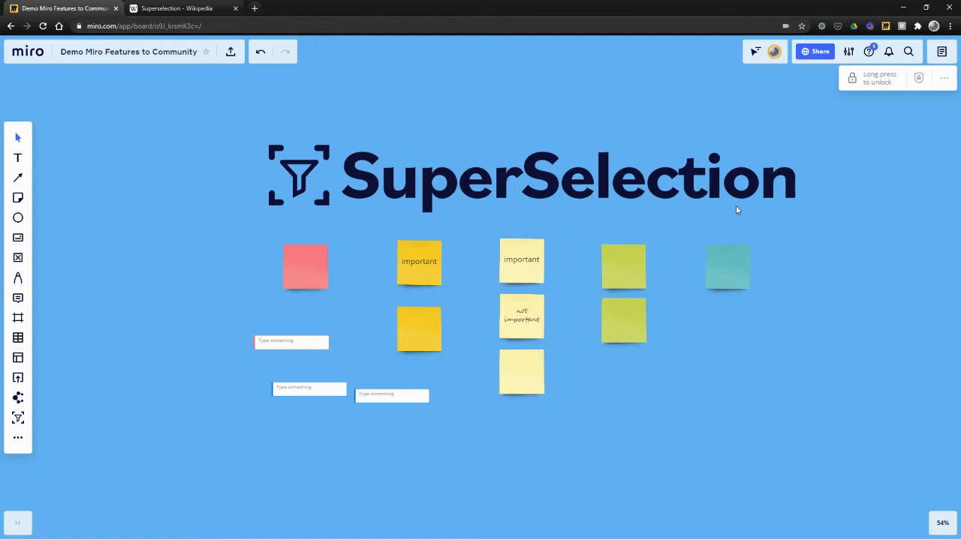
mouse_move(693, 264)
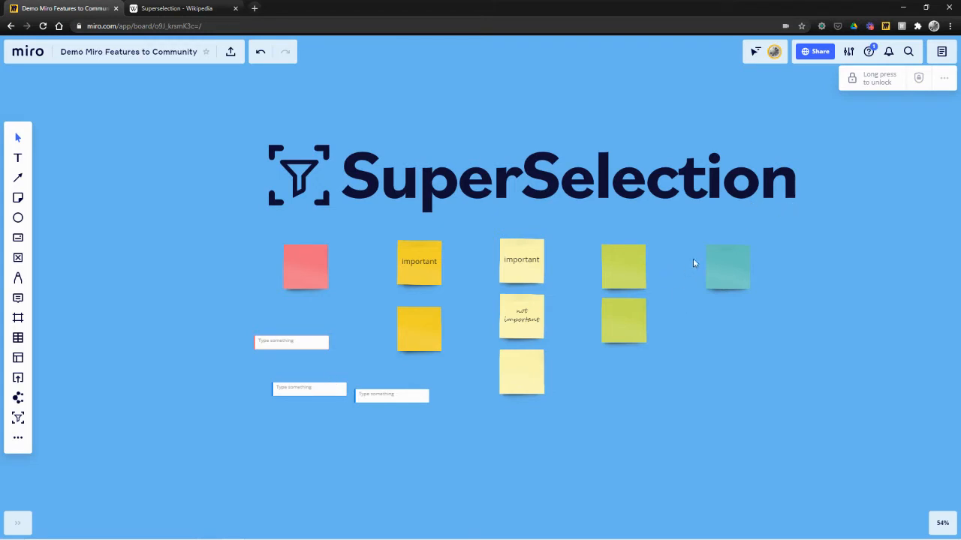
left_click_drag(694, 262, 231, 441)
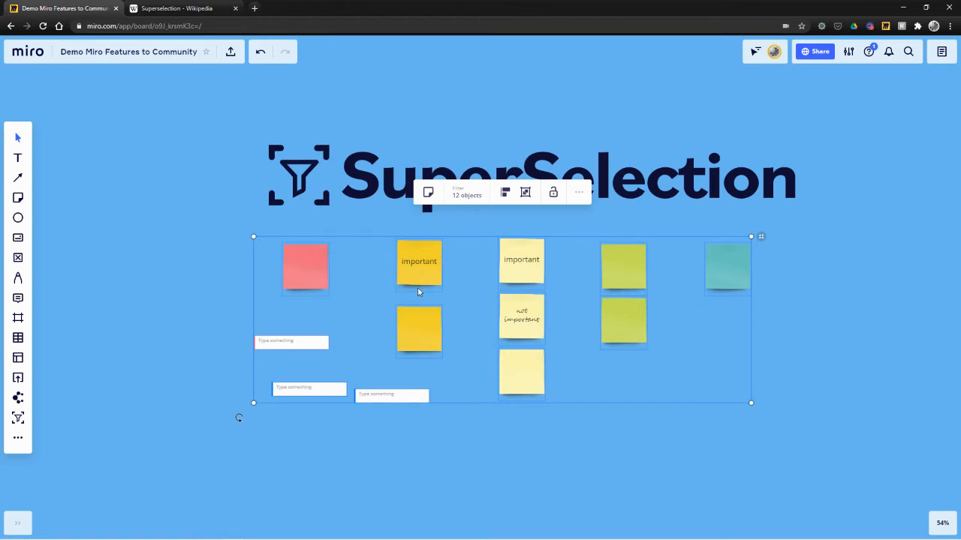
mouse_move(367, 315)
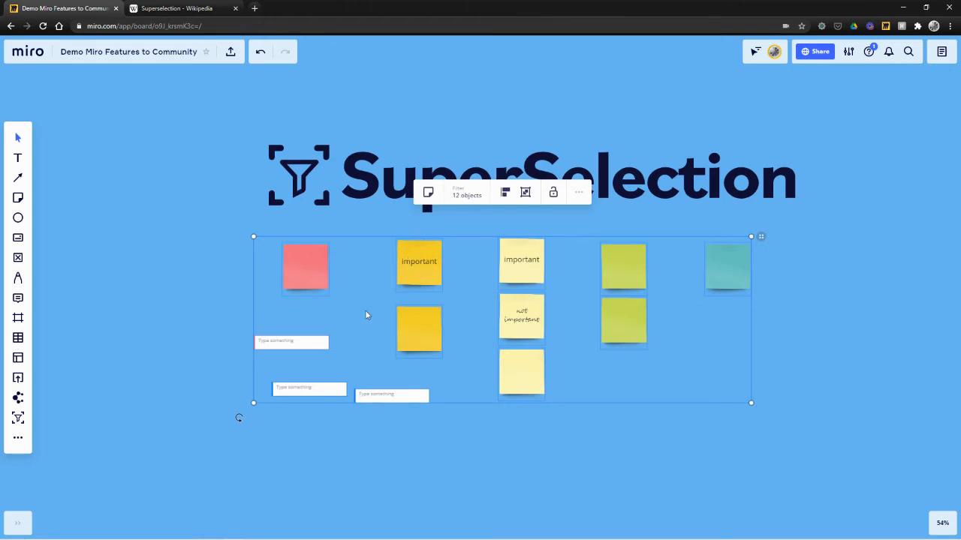
Step: Draw purple pen marks on two notes and orange marks on two others
left_click(479, 239)
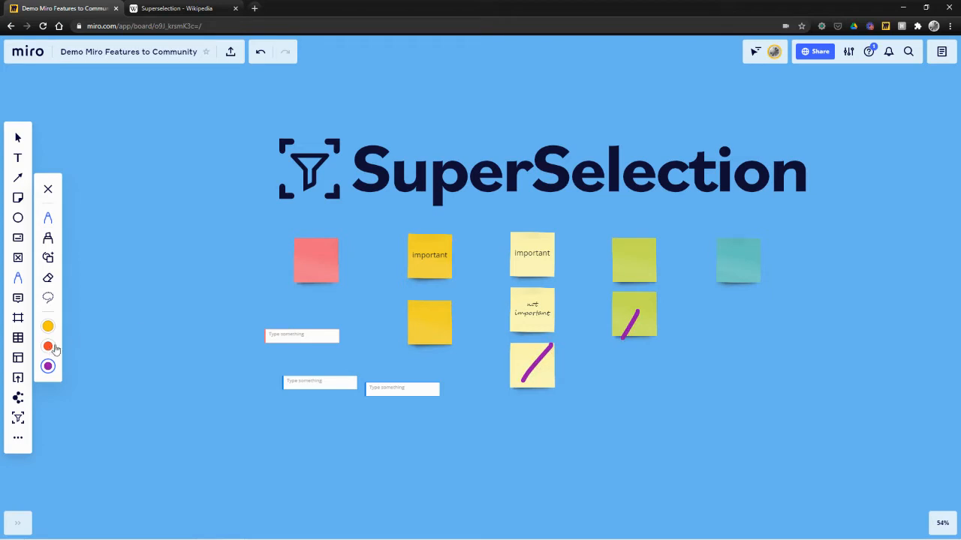
left_click(48, 346)
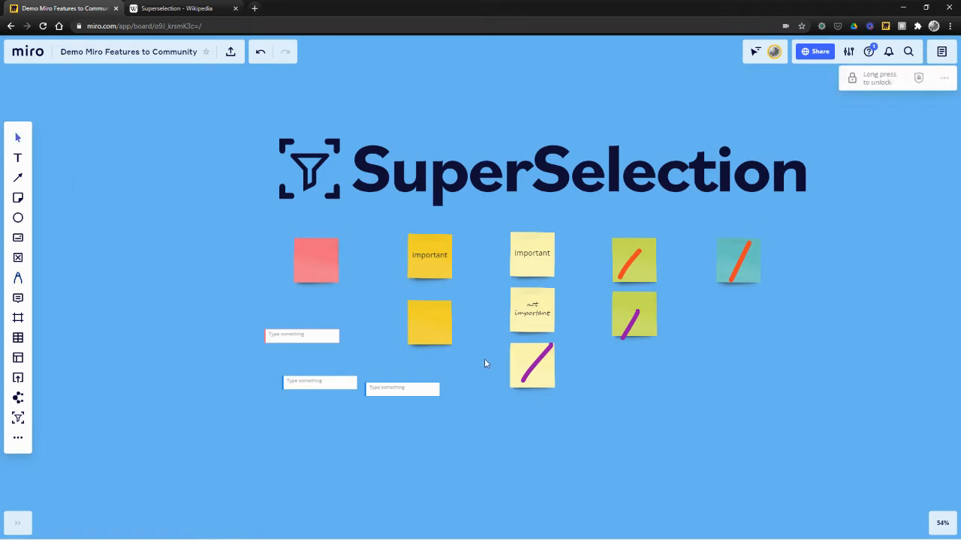
mouse_move(299, 405)
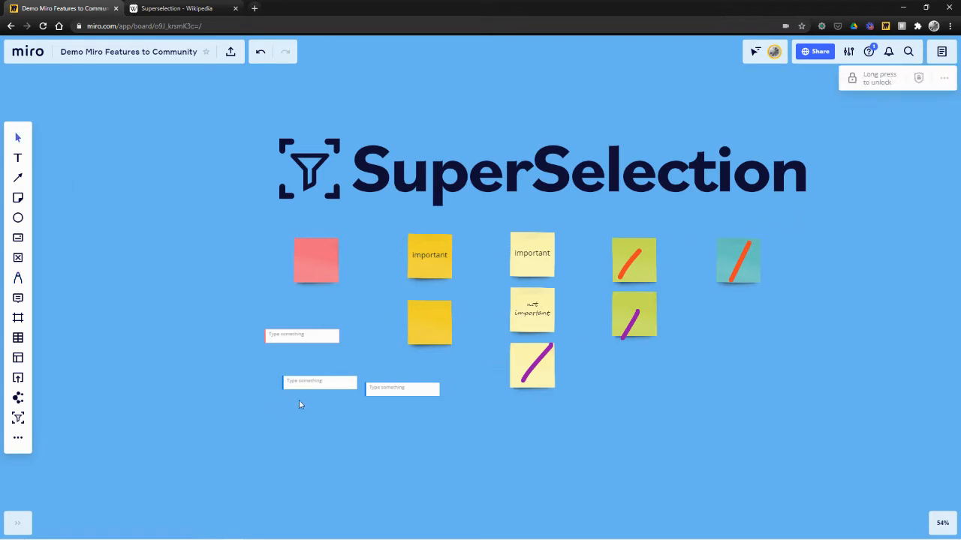
mouse_move(717, 250)
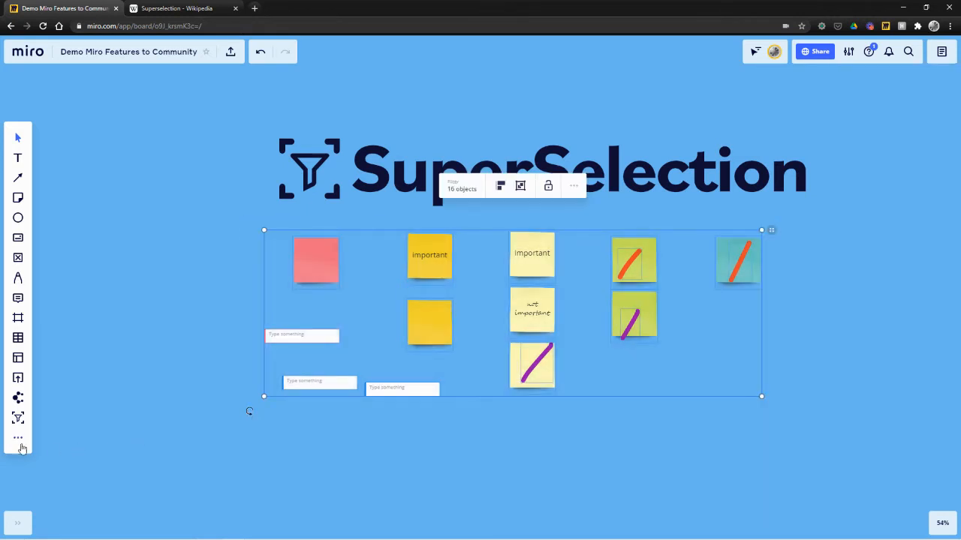
Step: Open Super Selection and set the 16 selected items as its starting set
left_click(18, 418)
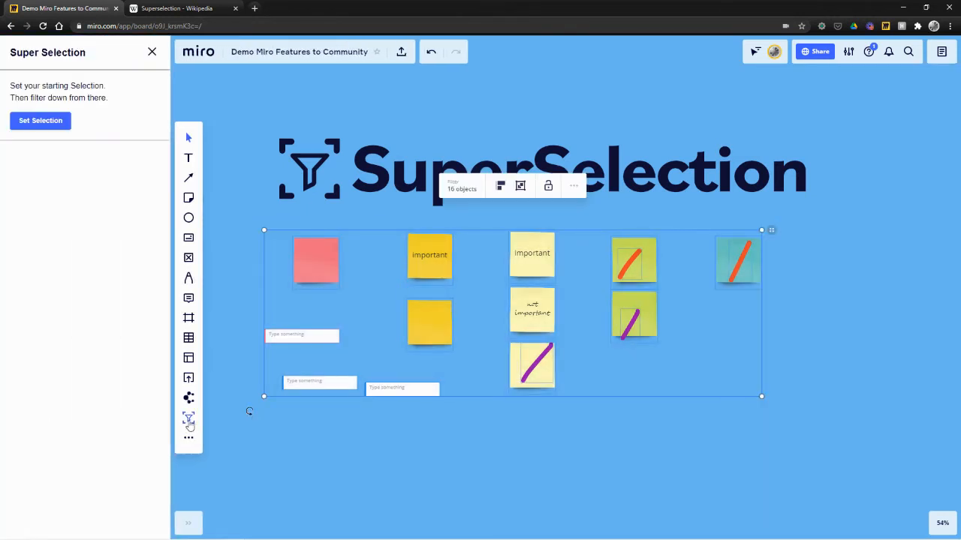
mouse_move(189, 421)
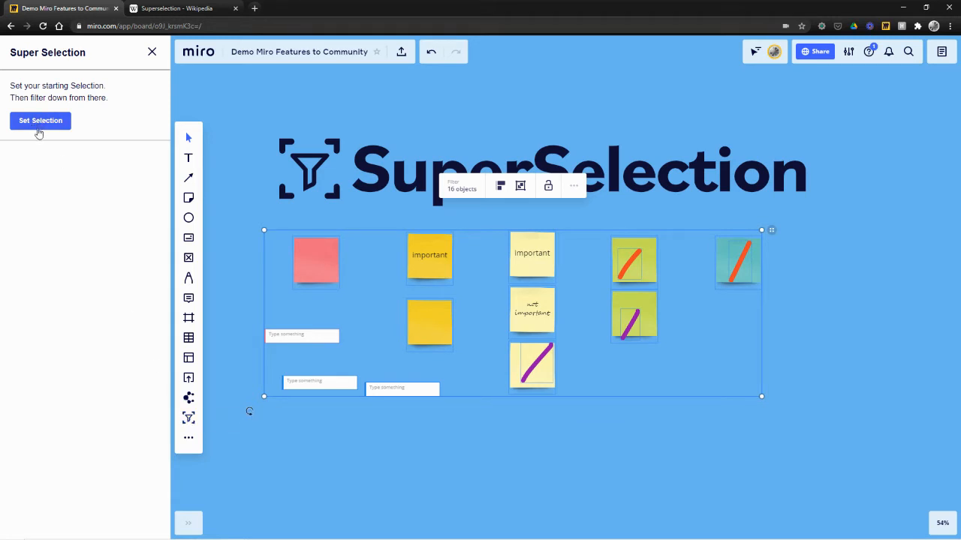
left_click(40, 121)
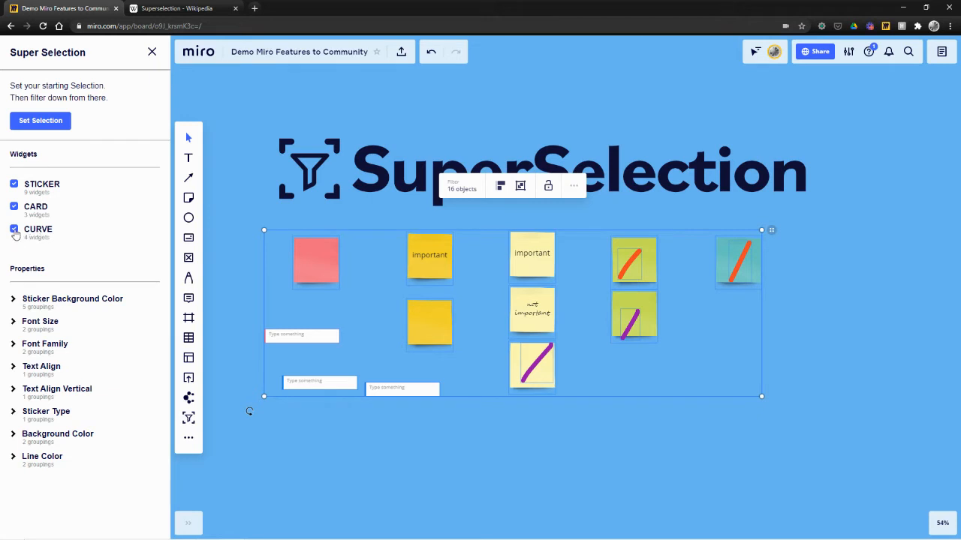
mouse_move(79, 205)
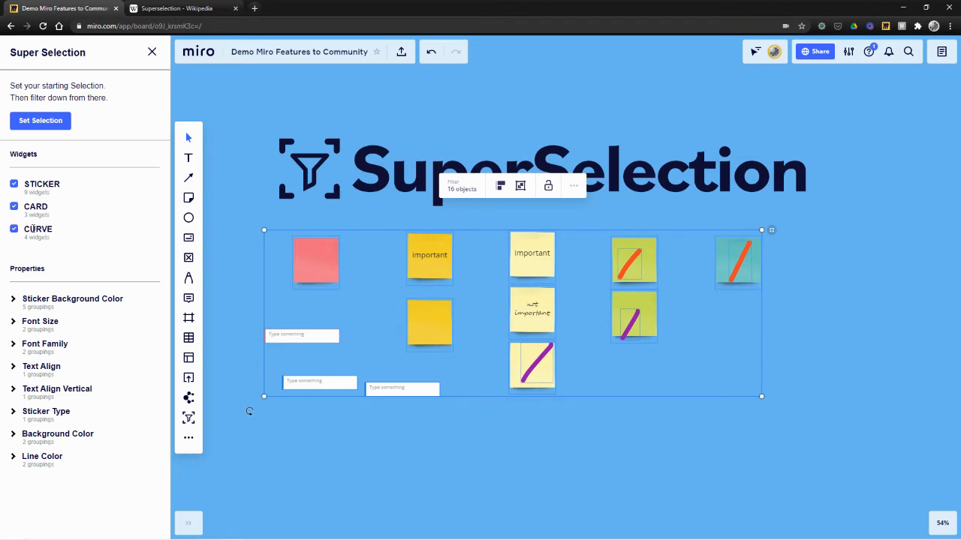
mouse_move(461, 186)
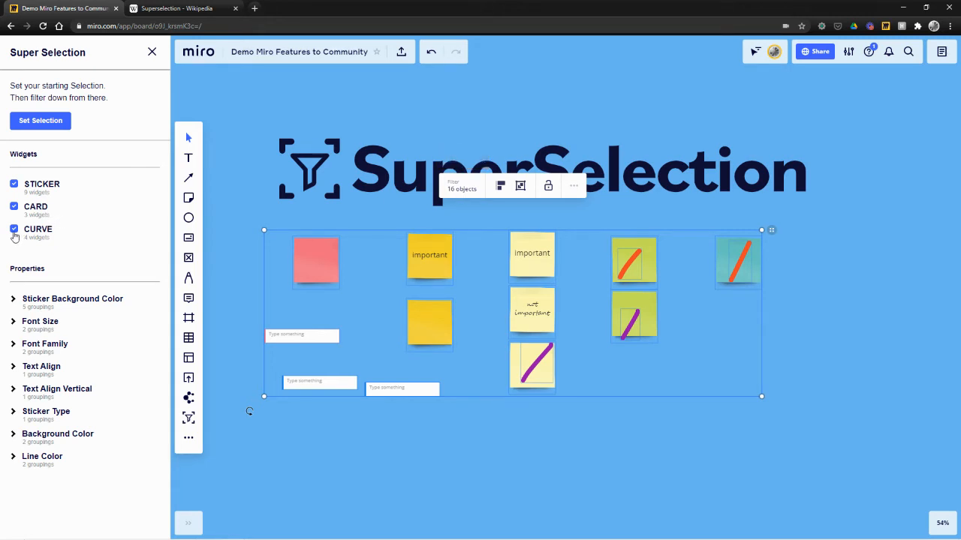
Step: Uncheck CURVE and CARD under Widgets, leaving only the 9 stickers
left_click(13, 229)
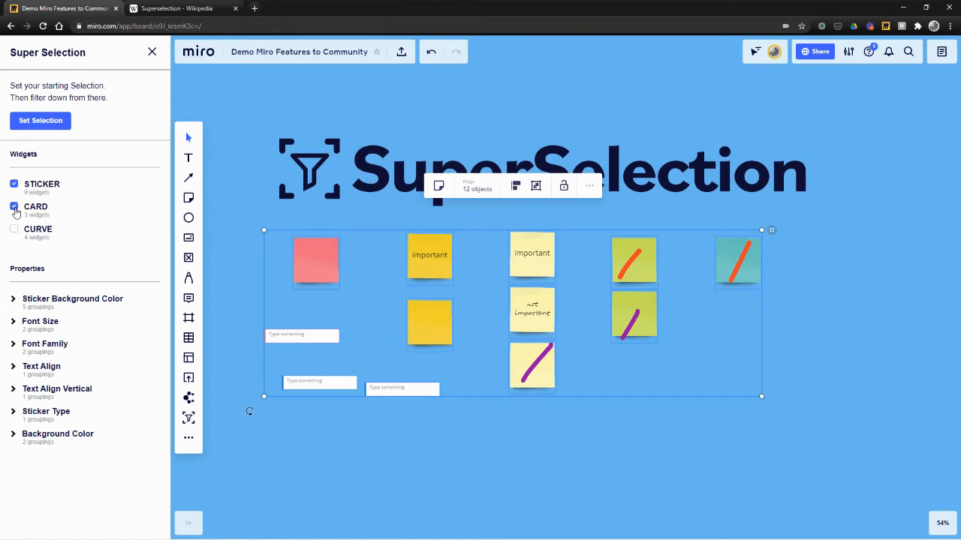
left_click(14, 207)
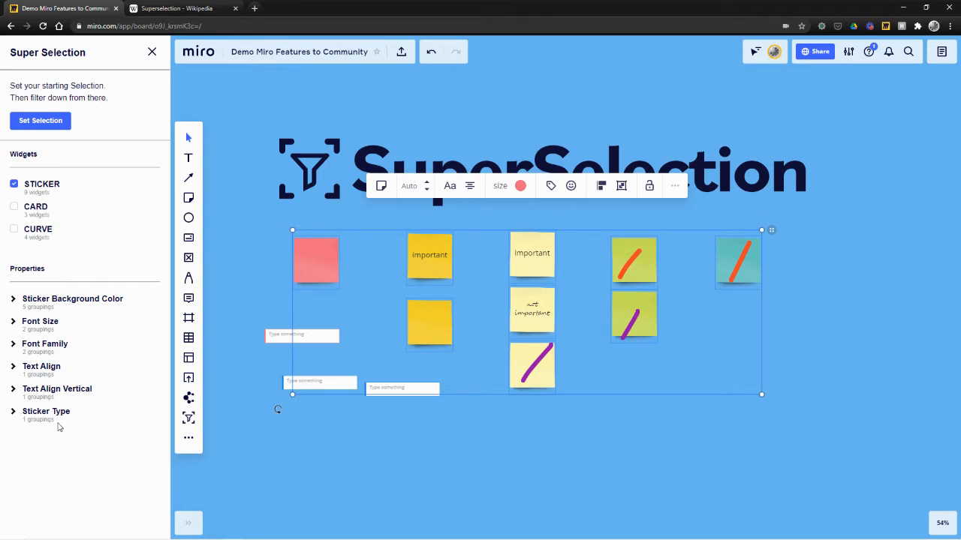
mouse_move(64, 421)
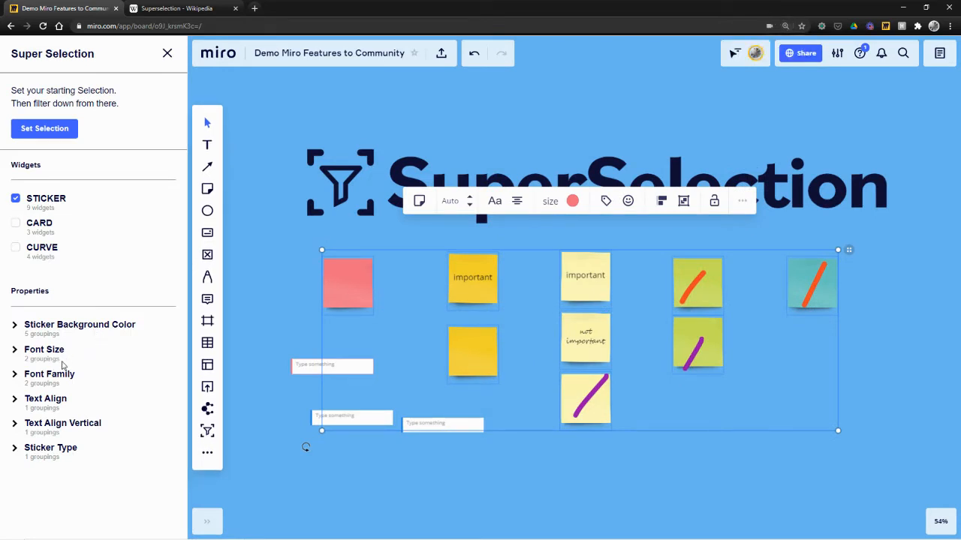
mouse_move(53, 483)
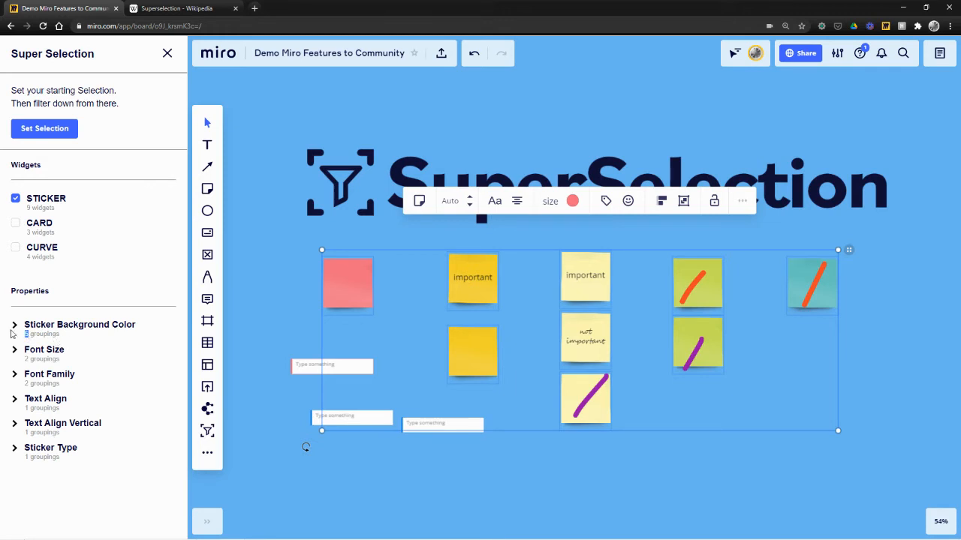
Step: Expand Sticker Background Color and drop the pink, teal, green and pale yellow notes
left_click(14, 324)
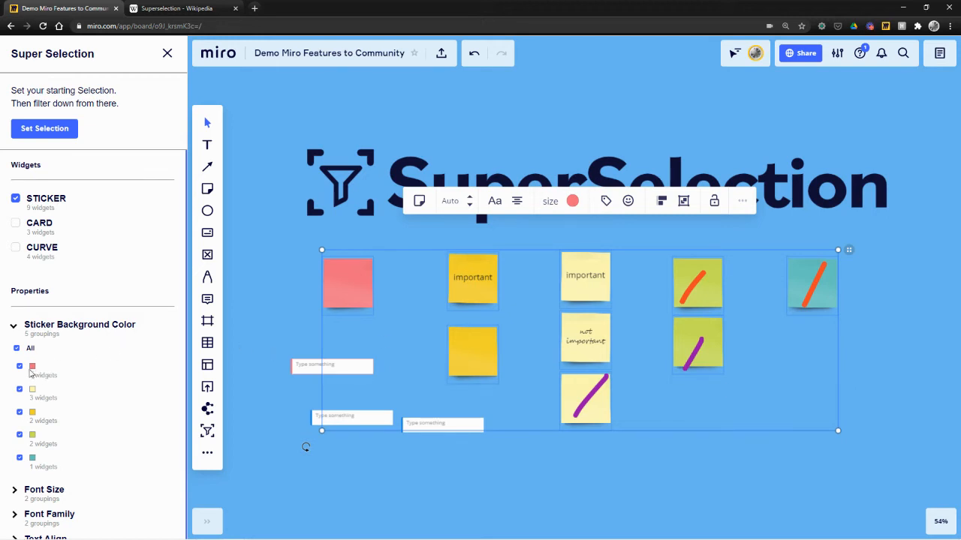
left_click(19, 366)
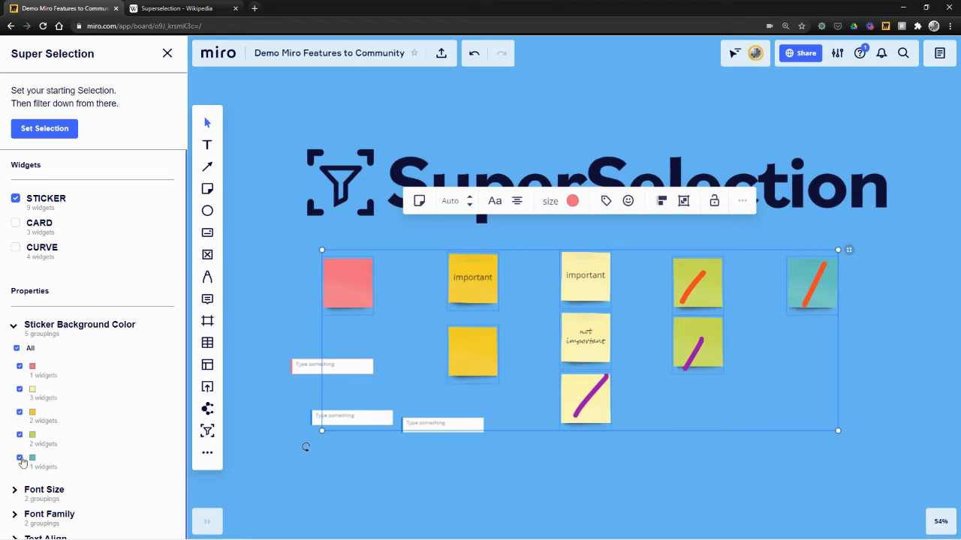
left_click(20, 458)
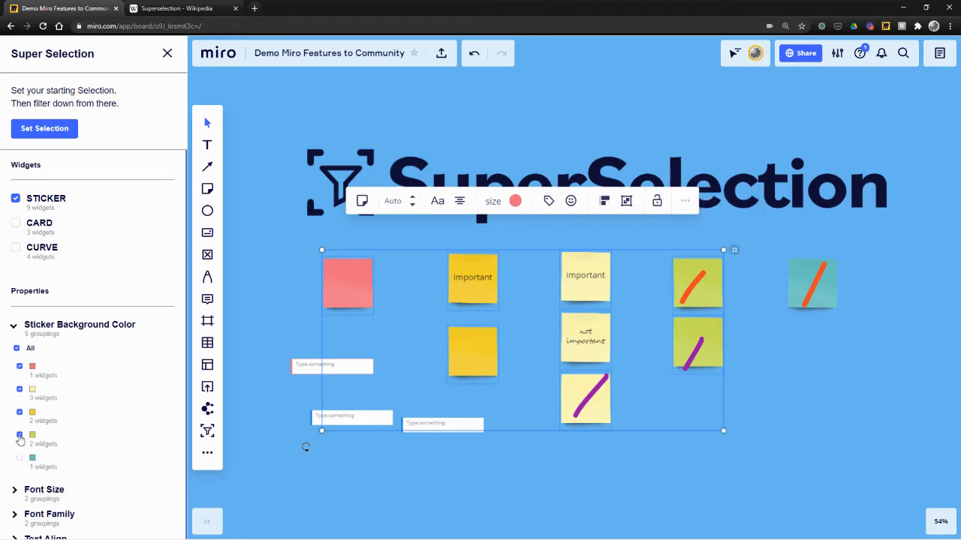
left_click(19, 388)
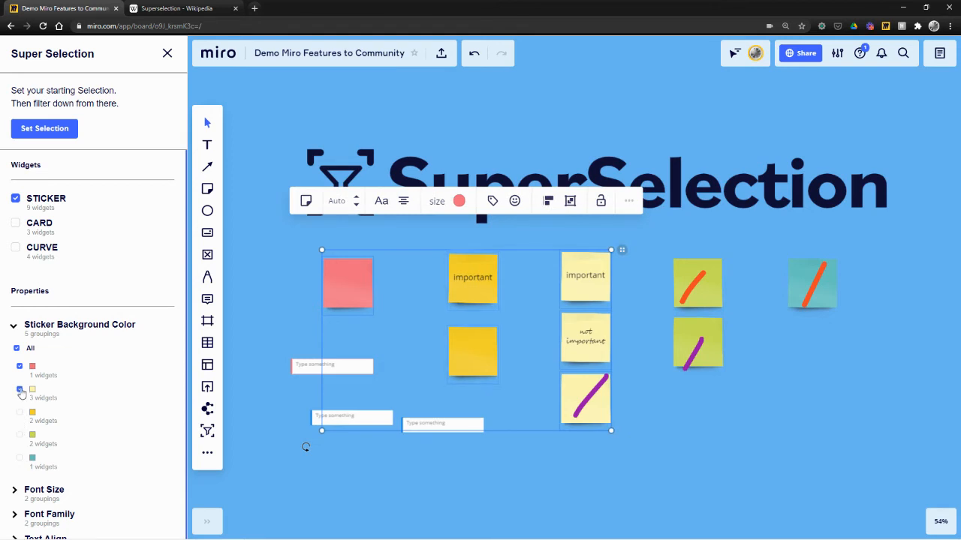
left_click(21, 366)
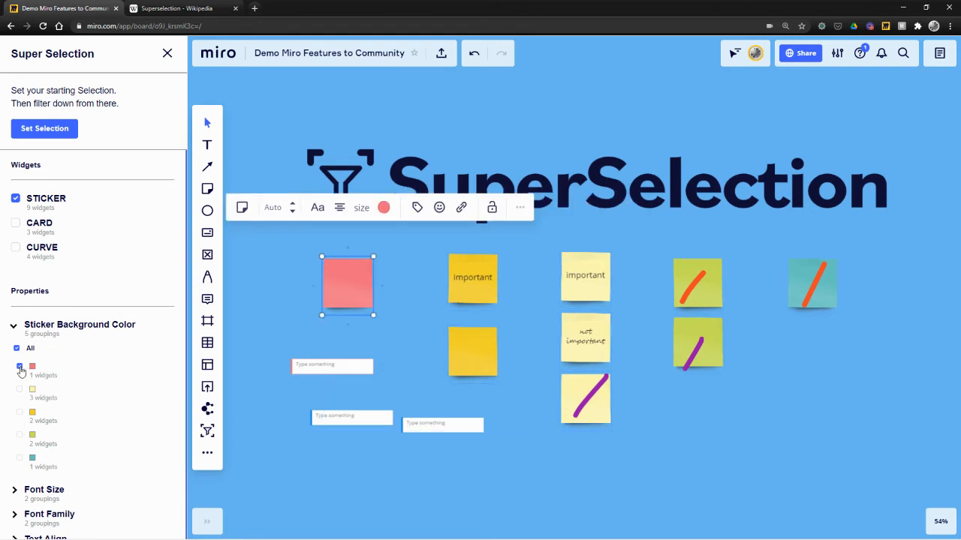
Step: Uncheck and recheck All sticker colors, then add cards back to the filter
left_click(19, 347)
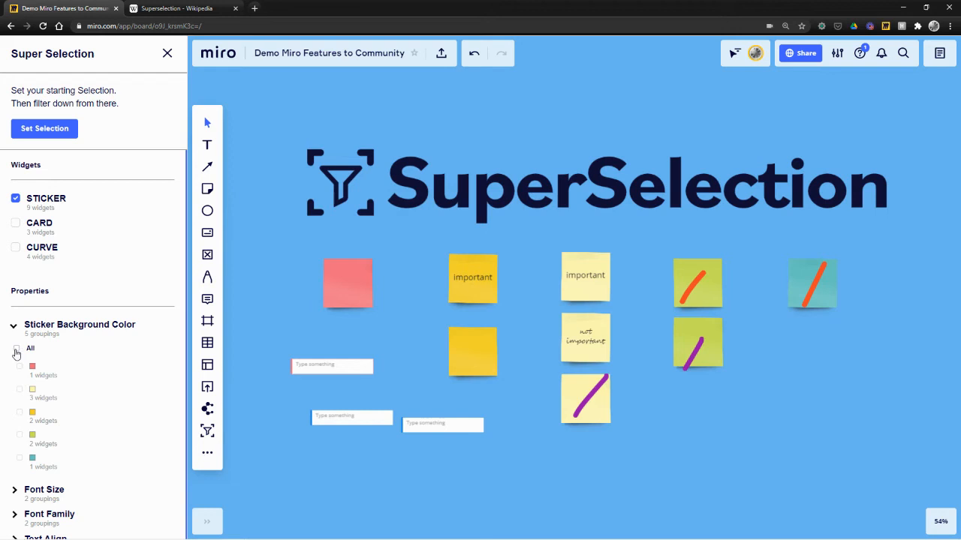
left_click(18, 348)
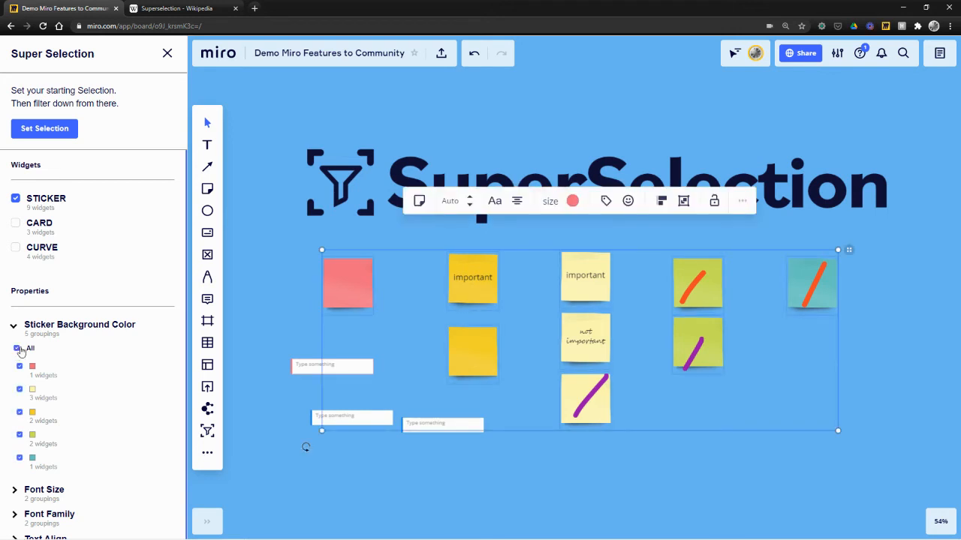
left_click(15, 223)
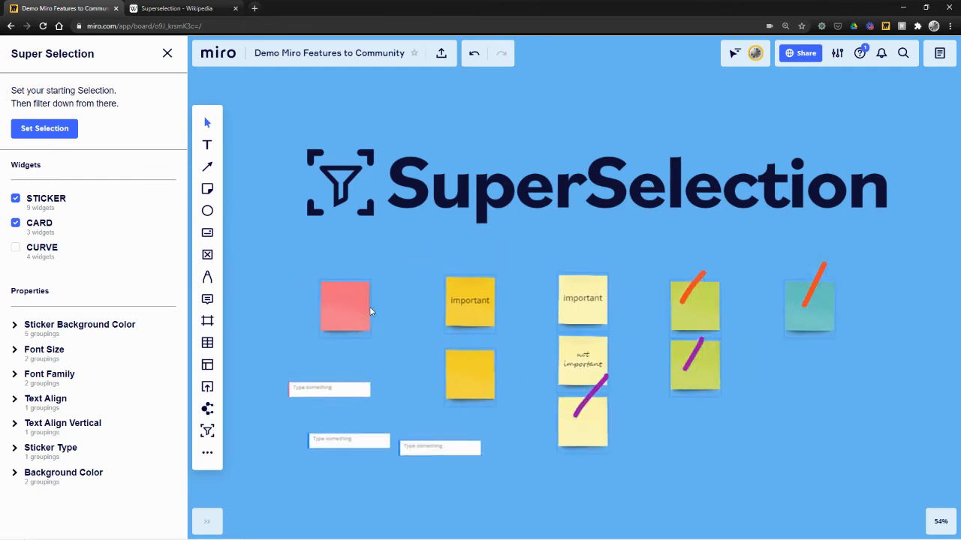
Step: Switch the filter to CURVE only, selecting just the four pen strokes
left_click(44, 129)
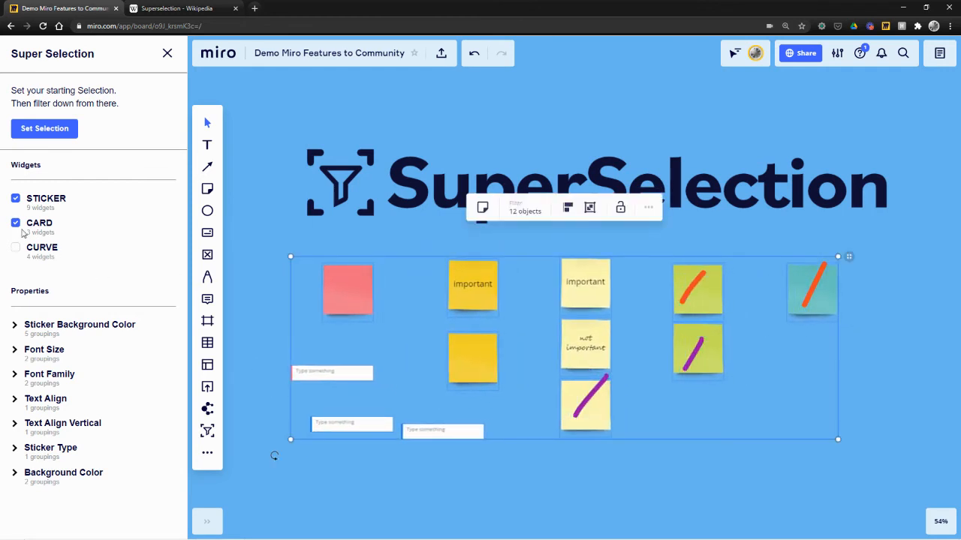
left_click(15, 247)
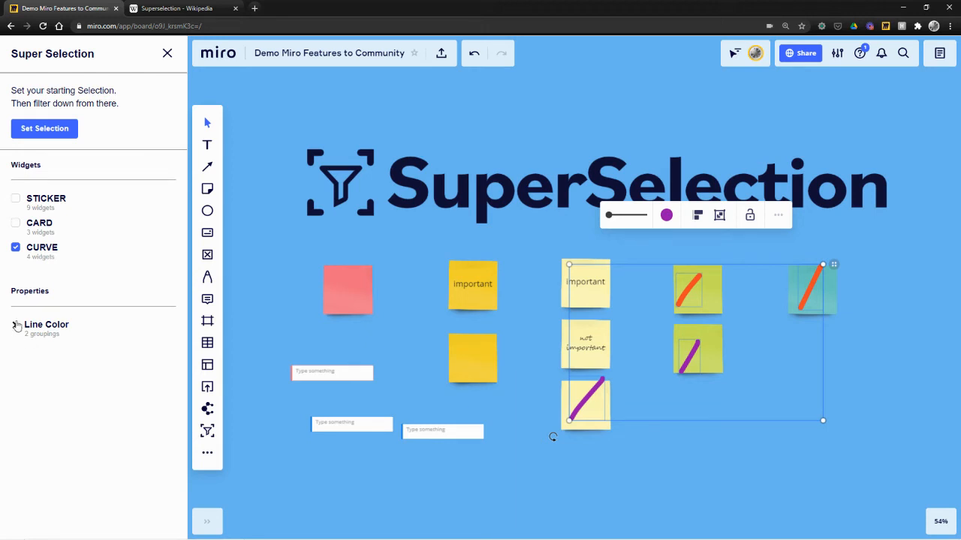
Step: Expand Line Color to show two purple and two orange strokes, then deselect the curves
left_click(13, 324)
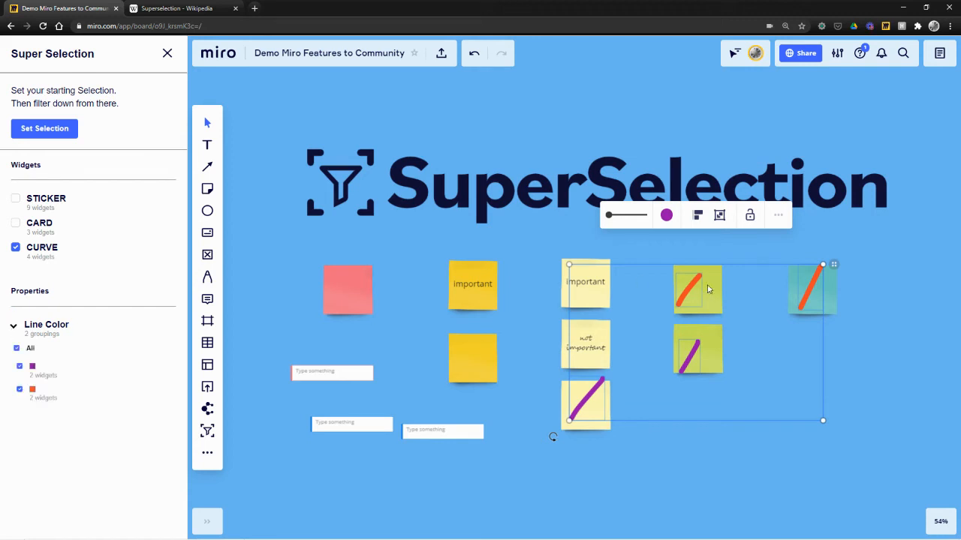
left_click(19, 389)
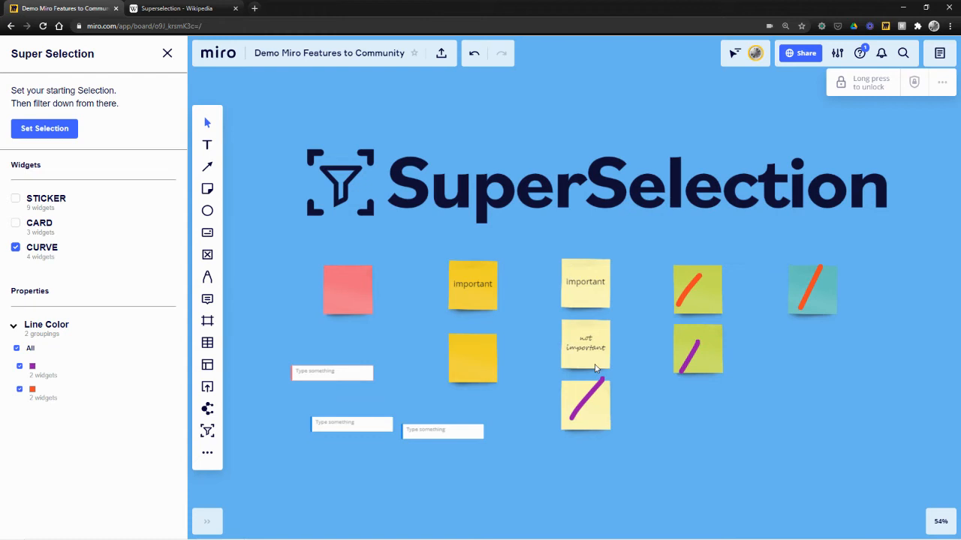
mouse_move(247, 281)
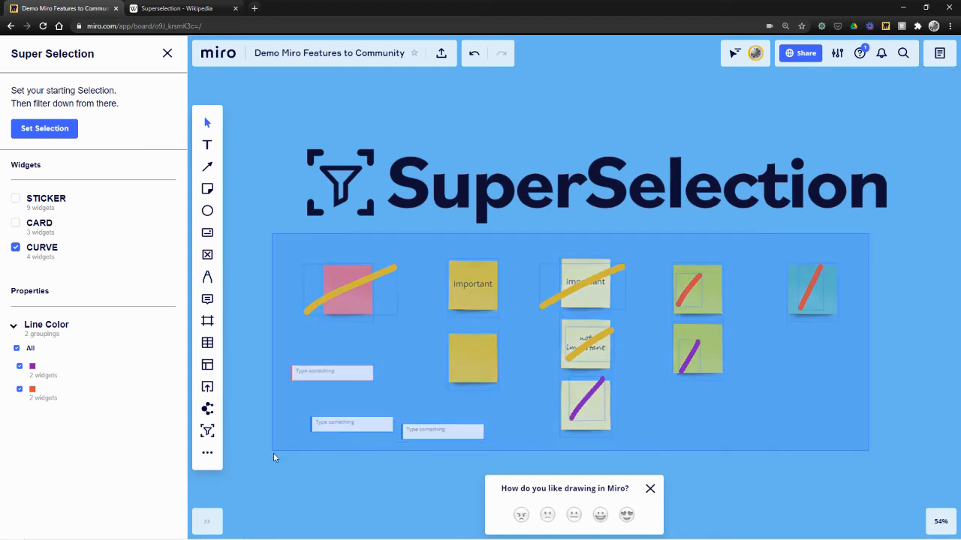
Step: Refresh the selection to all seven curves and reopen the three-color Line Color breakdown
left_click(45, 129)
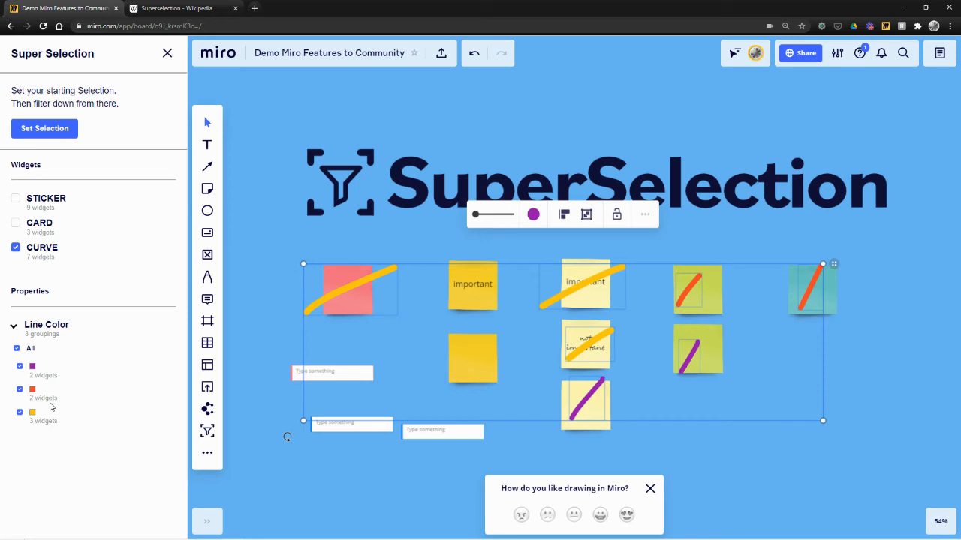
left_click(14, 324)
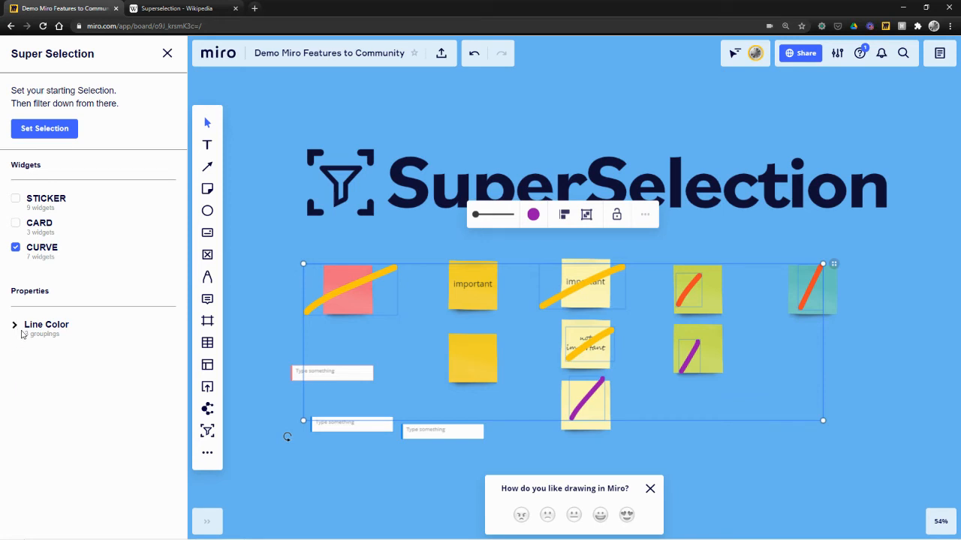
left_click(13, 325)
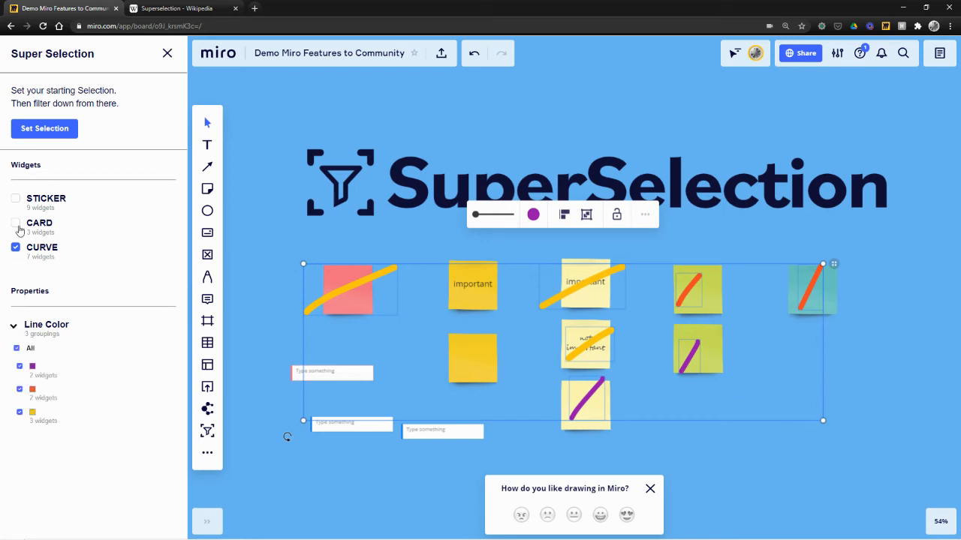
Step: Add cards to the curve filter and exclude the pink card, leaving nine objects
left_click(15, 222)
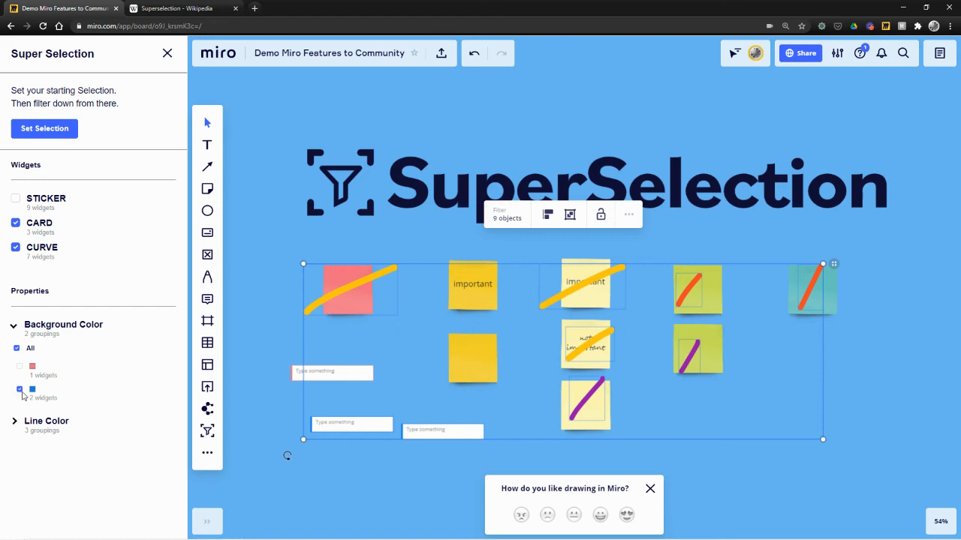
left_click(46, 421)
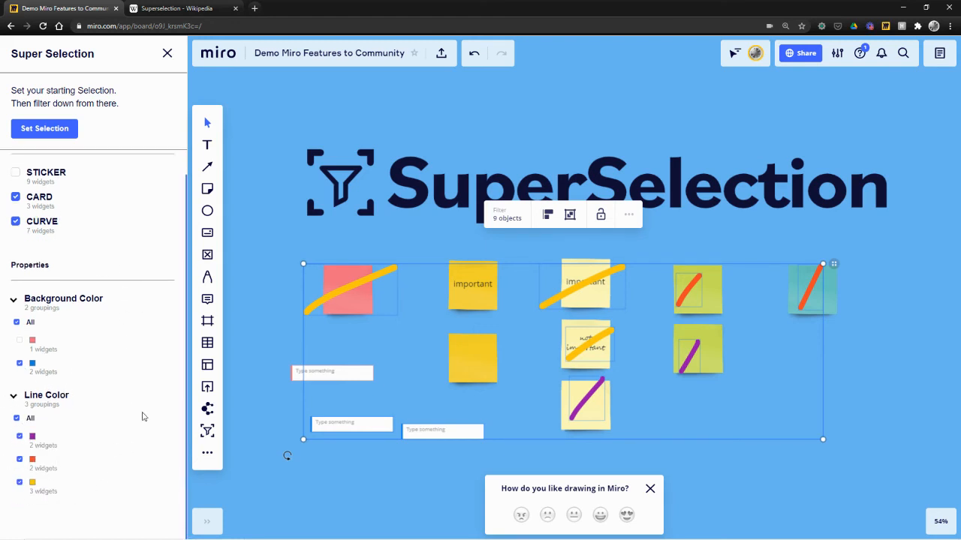
mouse_move(82, 413)
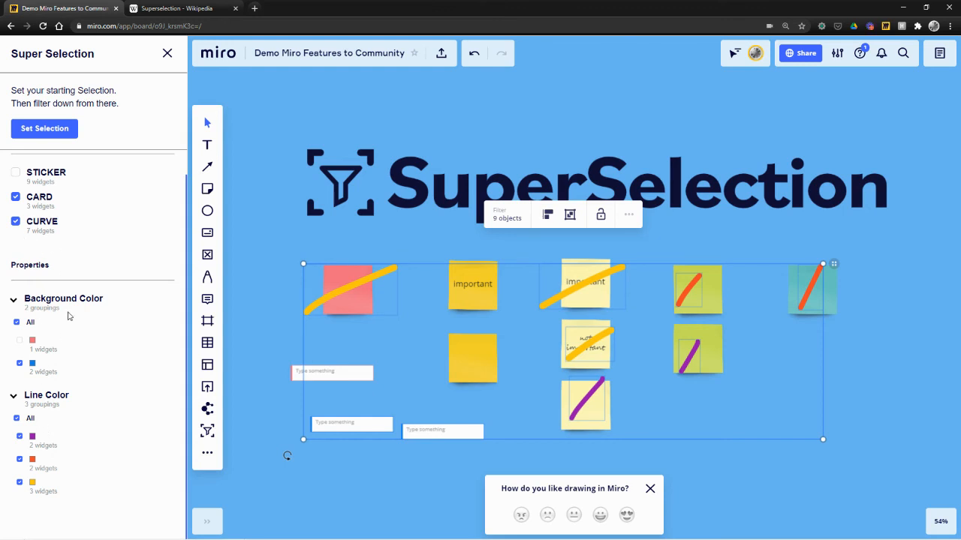
mouse_move(39, 381)
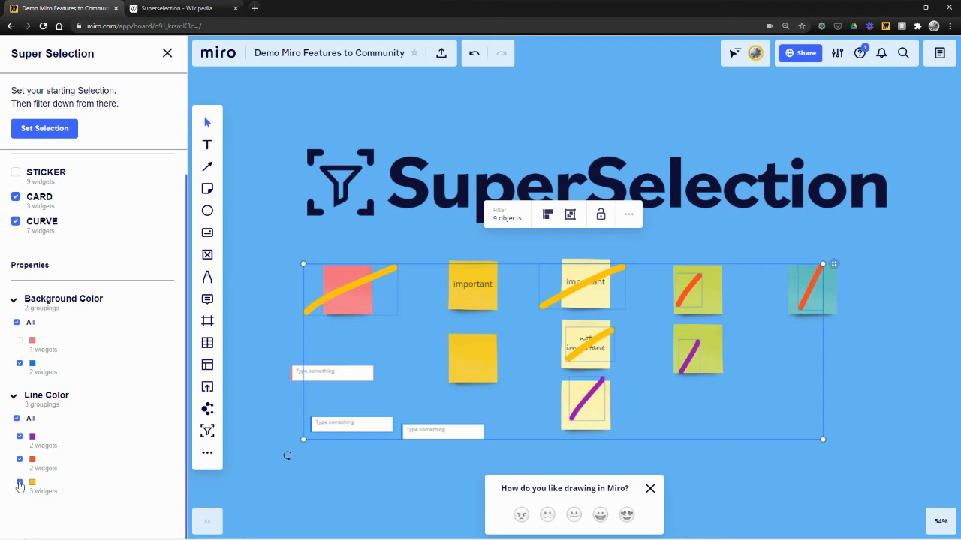
Step: Tick stickers alongside cards and curves in the filter, then deselect everything on the board
left_click(19, 340)
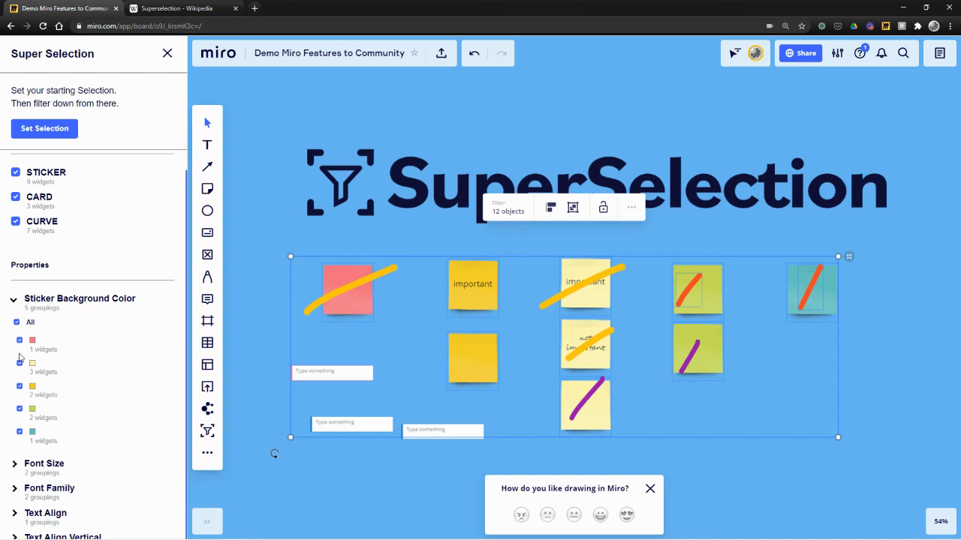
left_click(20, 340)
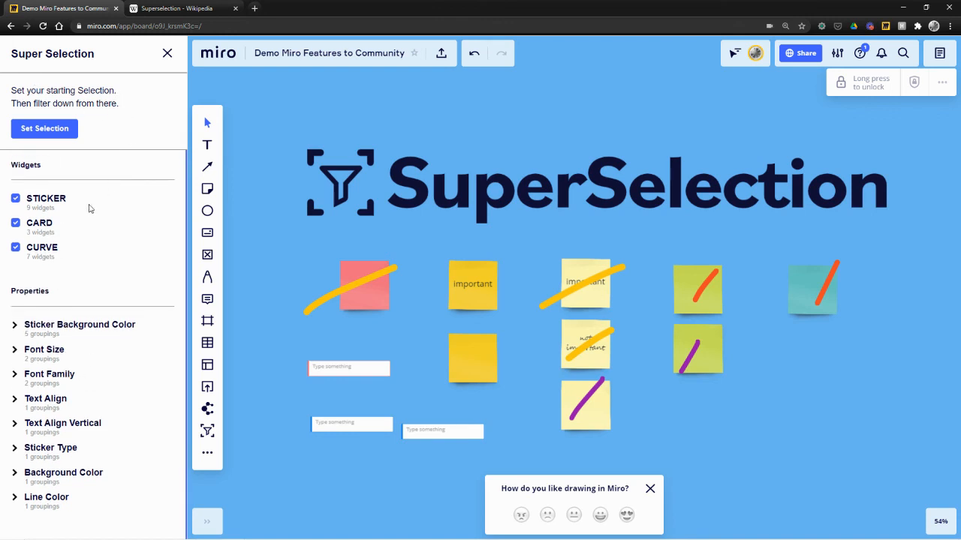
mouse_move(70, 370)
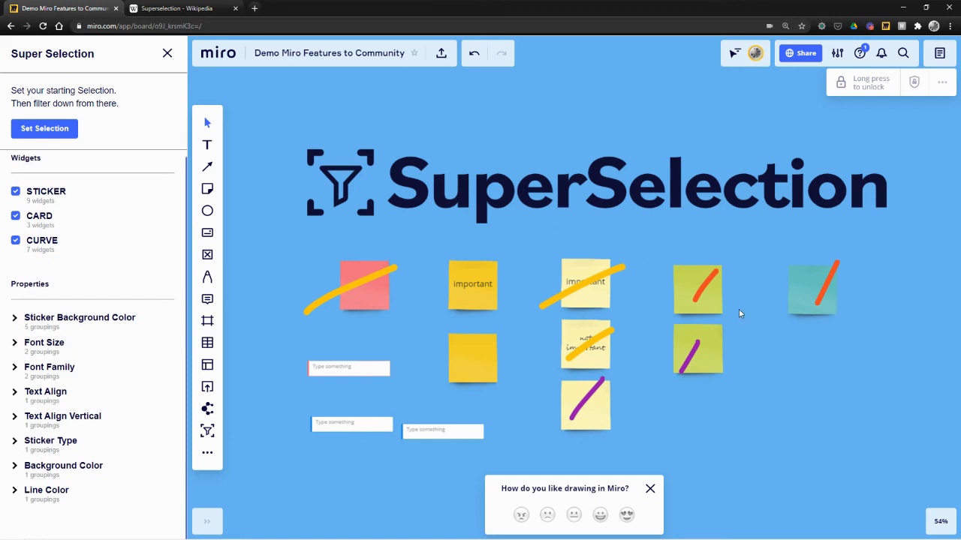
Step: Close the Super Selection sidebar, leaving the sticky notes, cards and pen strokes unselected
left_click(650, 489)
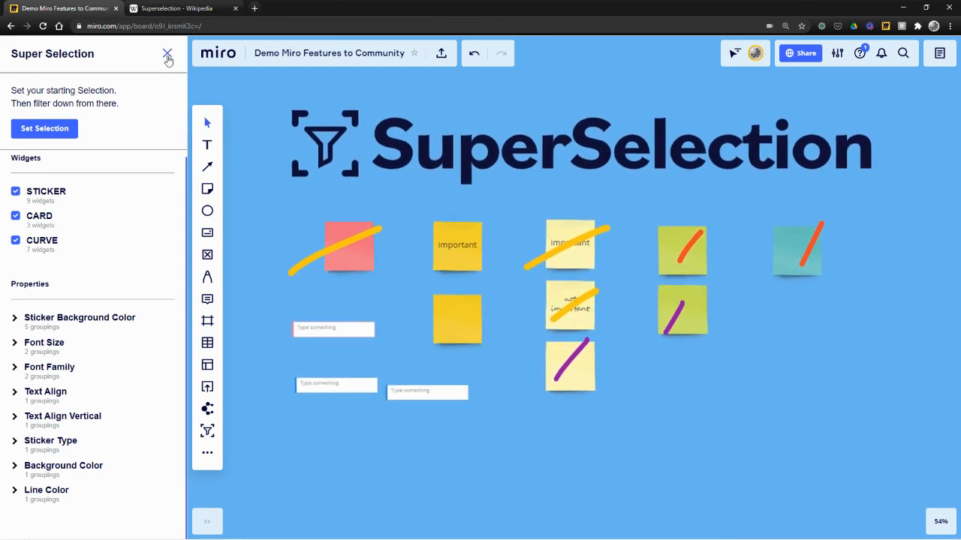
left_click(168, 54)
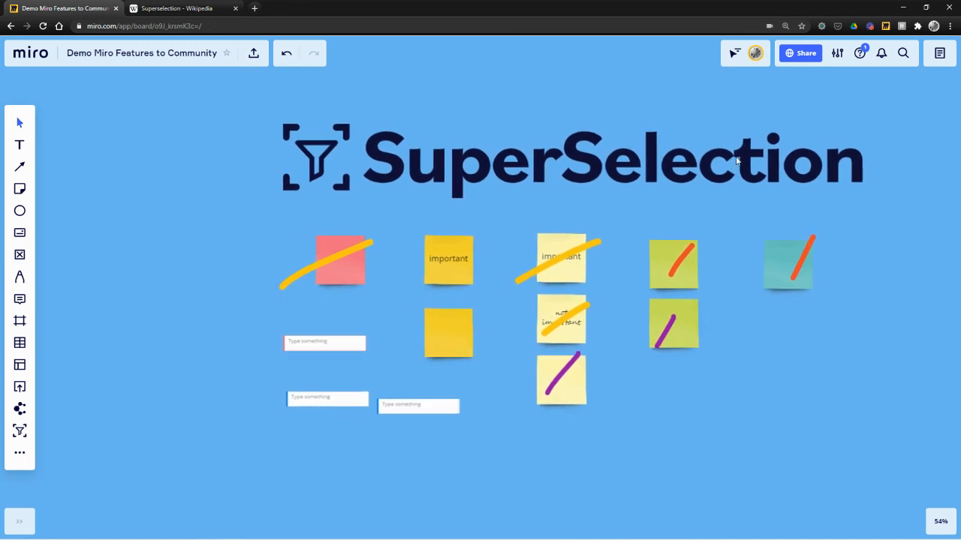
mouse_move(808, 109)
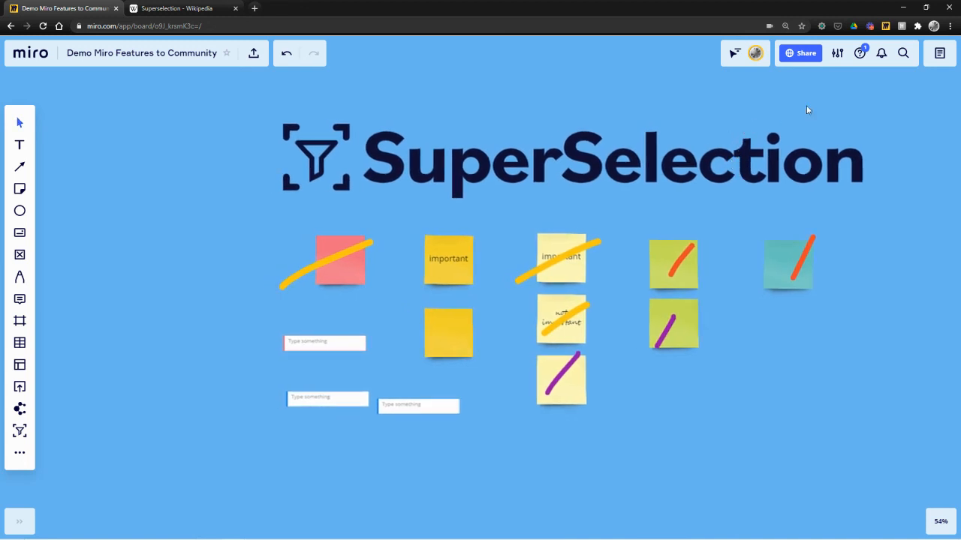